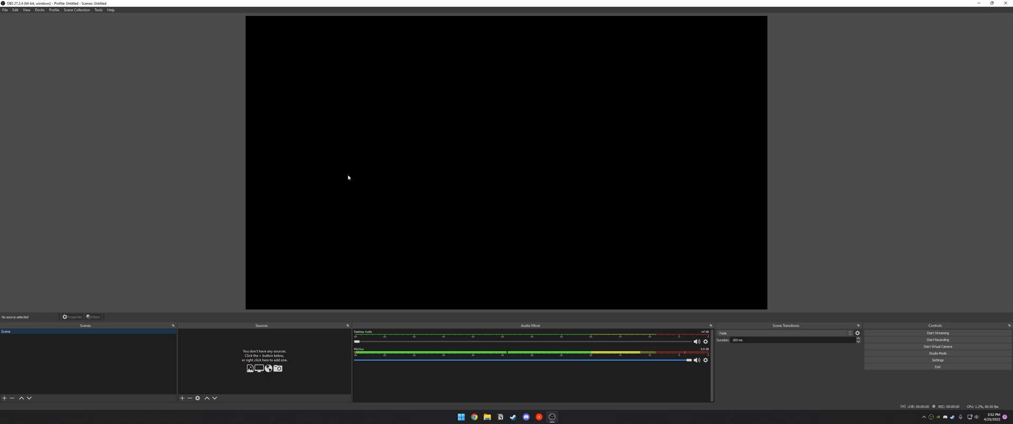
mouse_move(275, 336)
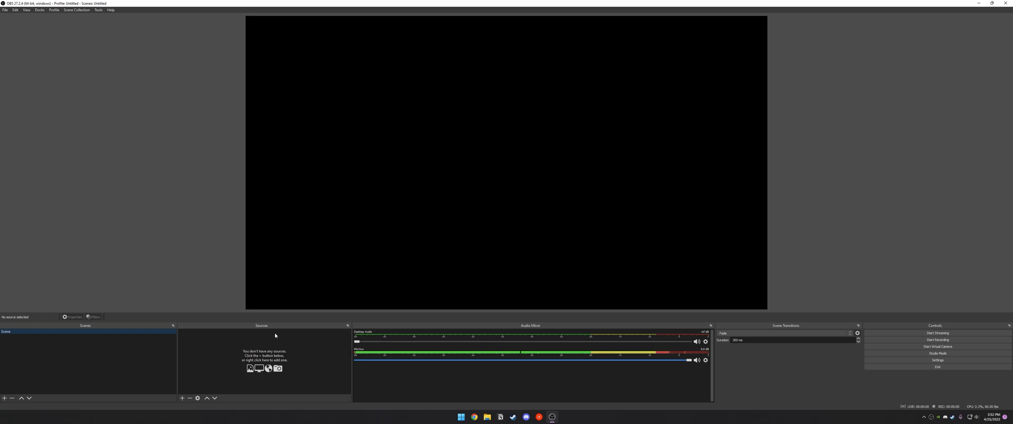
mouse_move(268, 341)
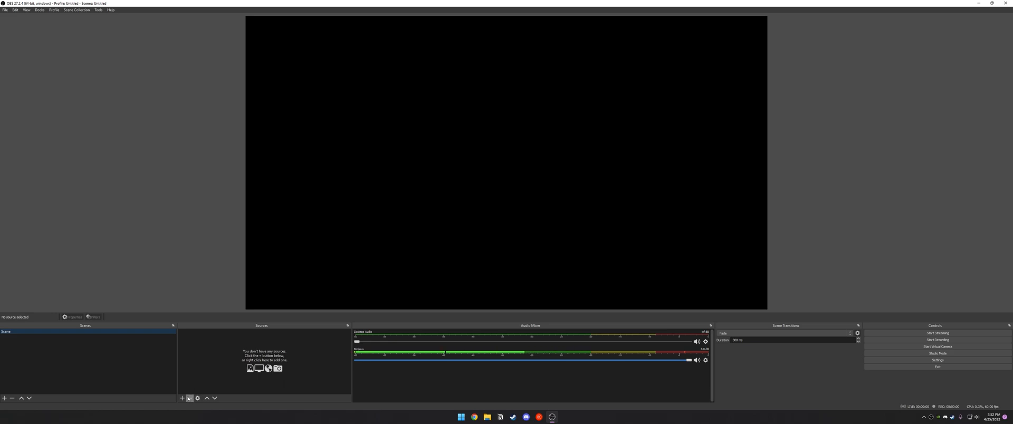
Add a Video Capture Device source showing the live gameplay feed
click(182, 399)
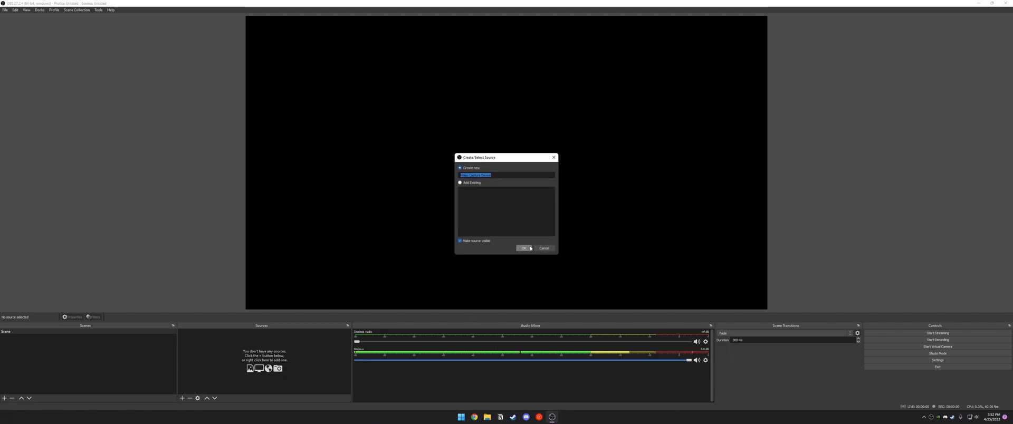
click(524, 248)
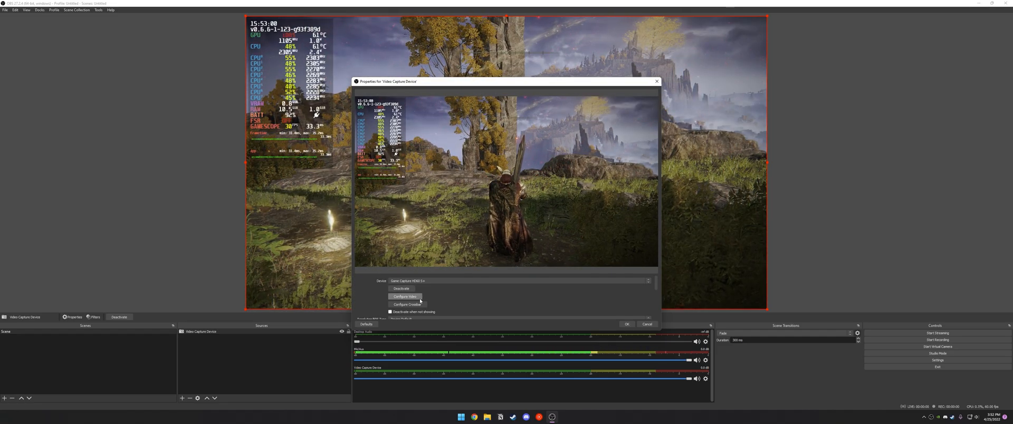
Close the capture source's properties and open Settings on the General page
click(405, 297)
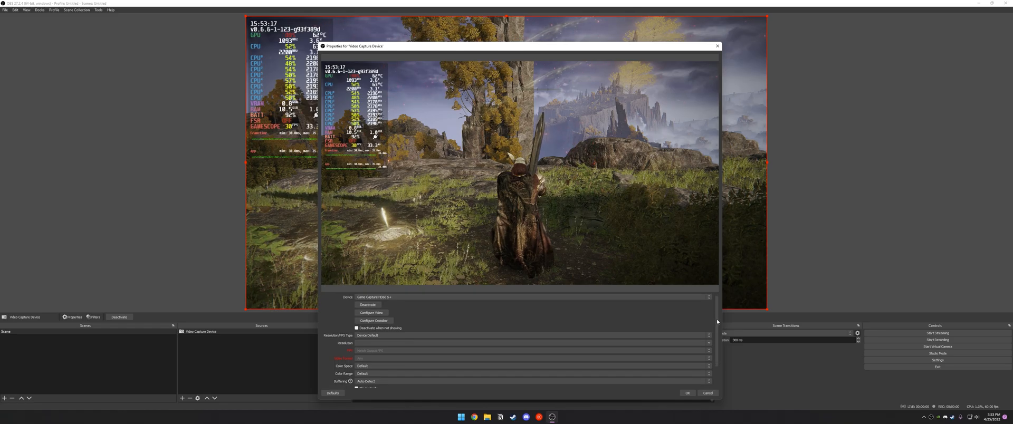
scroll(down, 3)
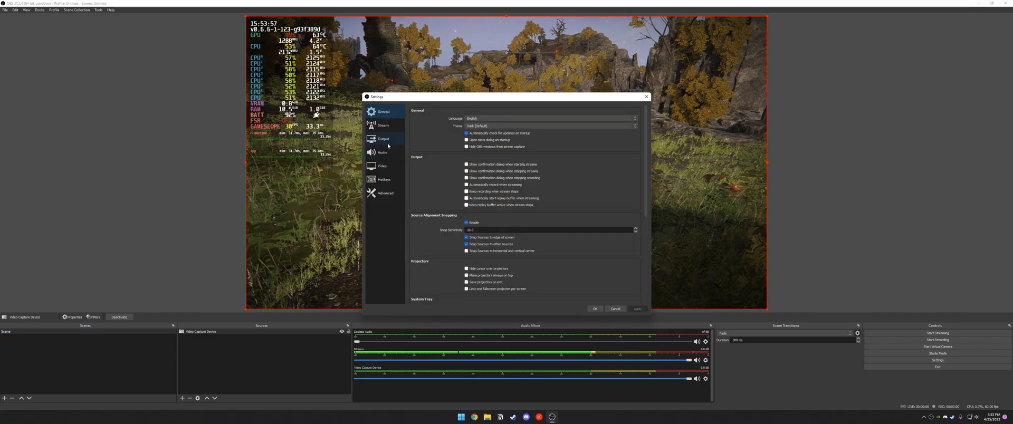
Switch the Output settings from Simple to Advanced mode to show recording options
click(383, 138)
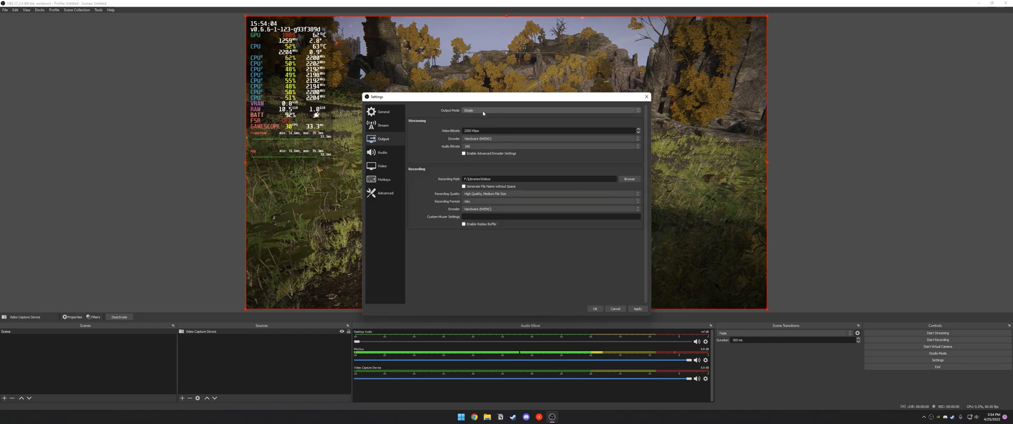
click(549, 110)
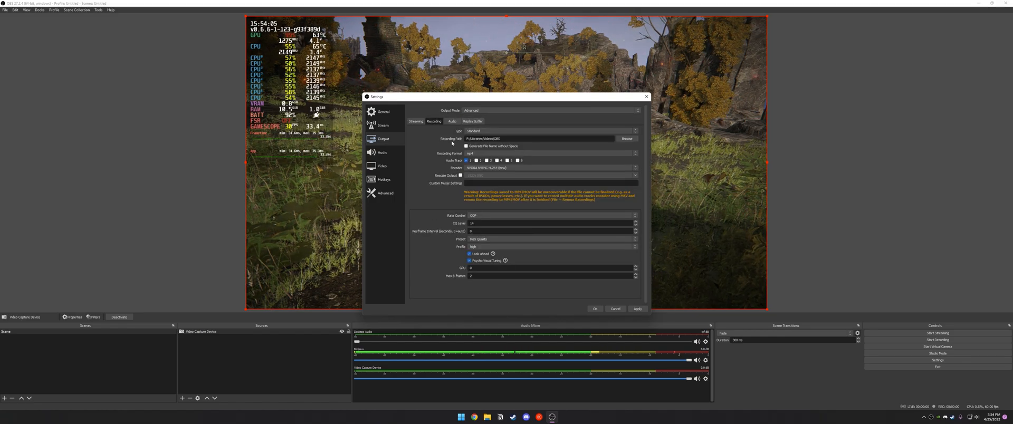
mouse_move(411, 131)
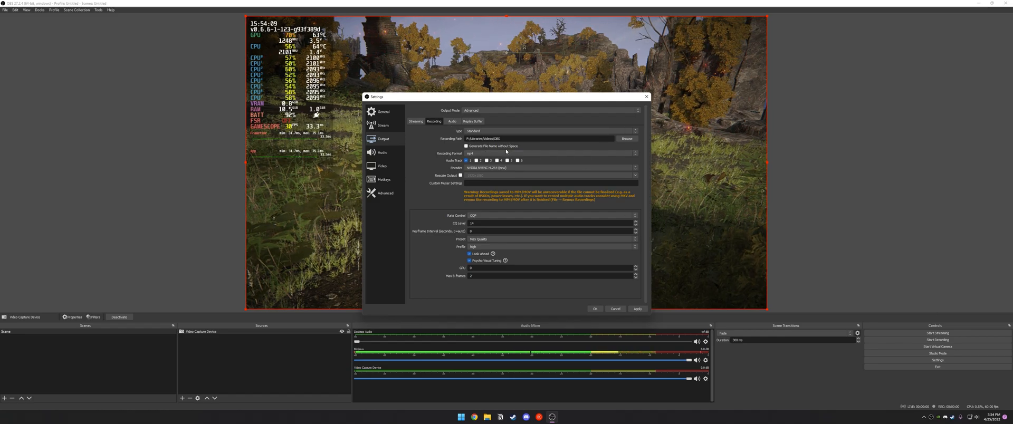
mouse_move(558, 150)
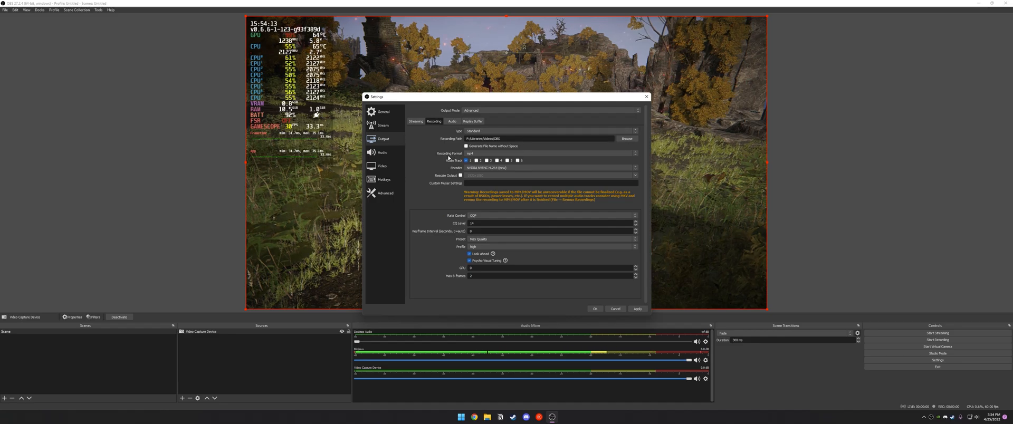
click(633, 153)
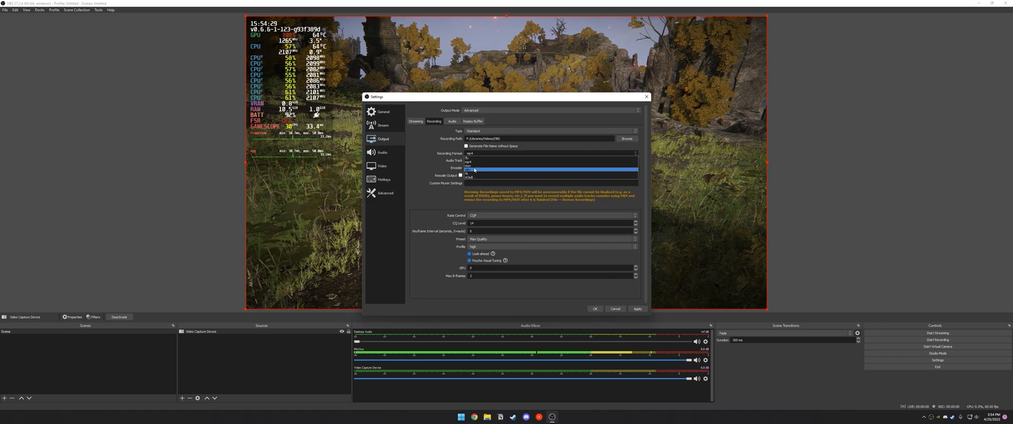
click(553, 171)
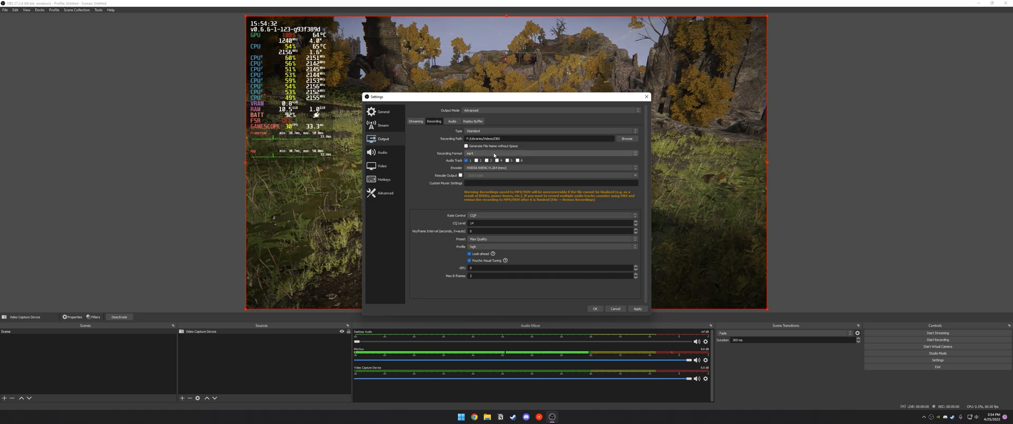
click(634, 168)
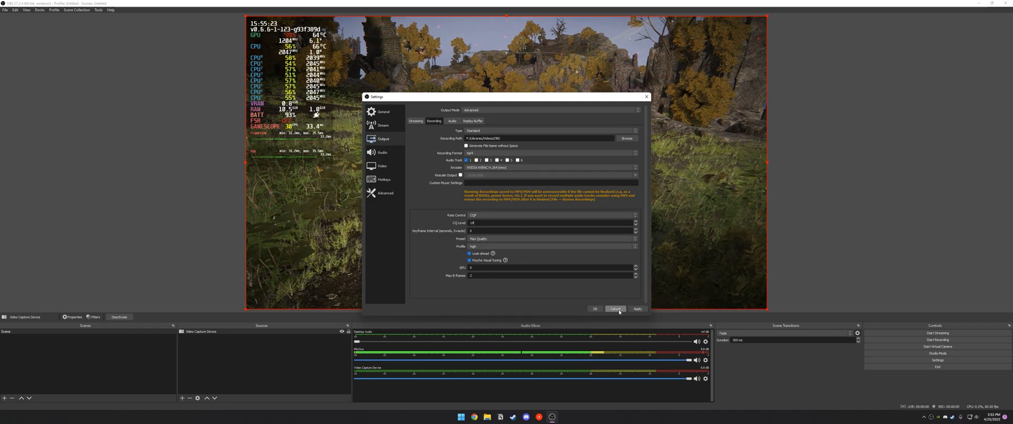
Close Settings, record a short gameplay clip, then minimize OBS to the desktop
click(615, 309)
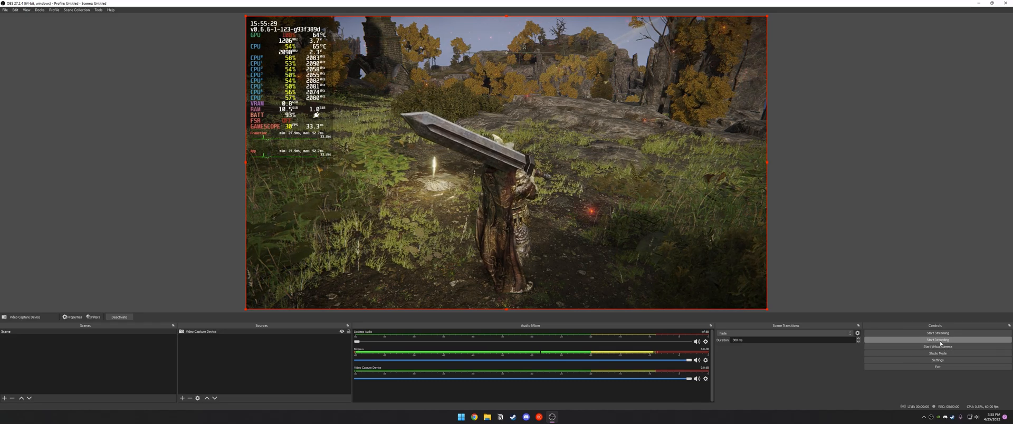
click(938, 339)
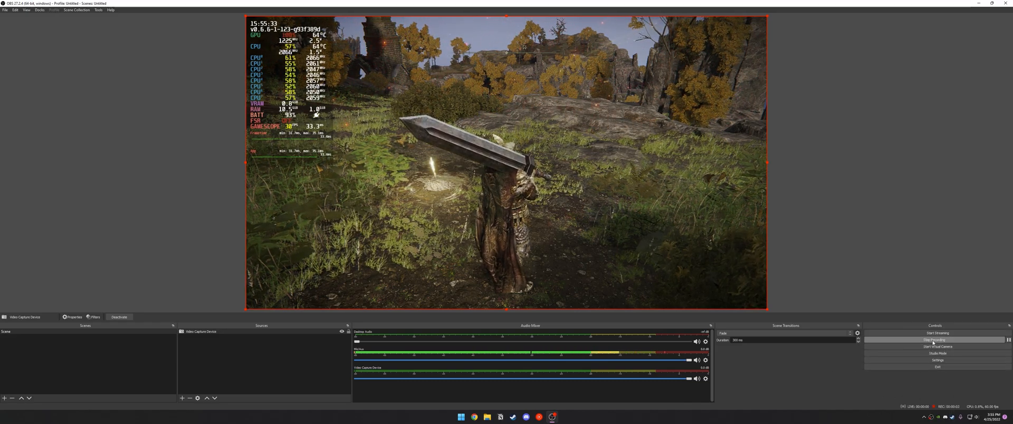
click(938, 340)
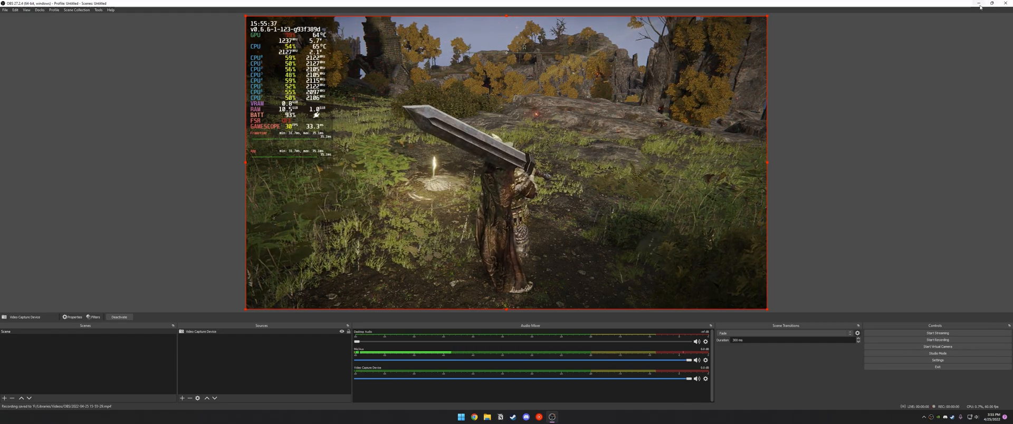
click(980, 3)
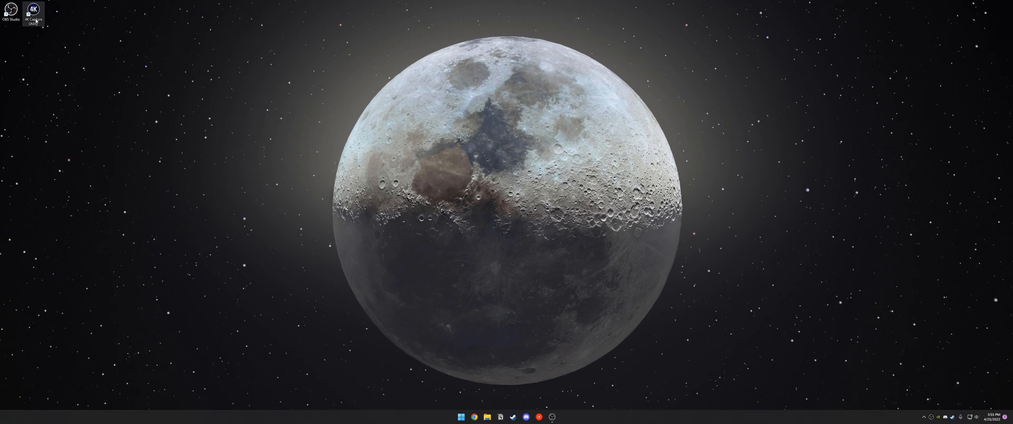